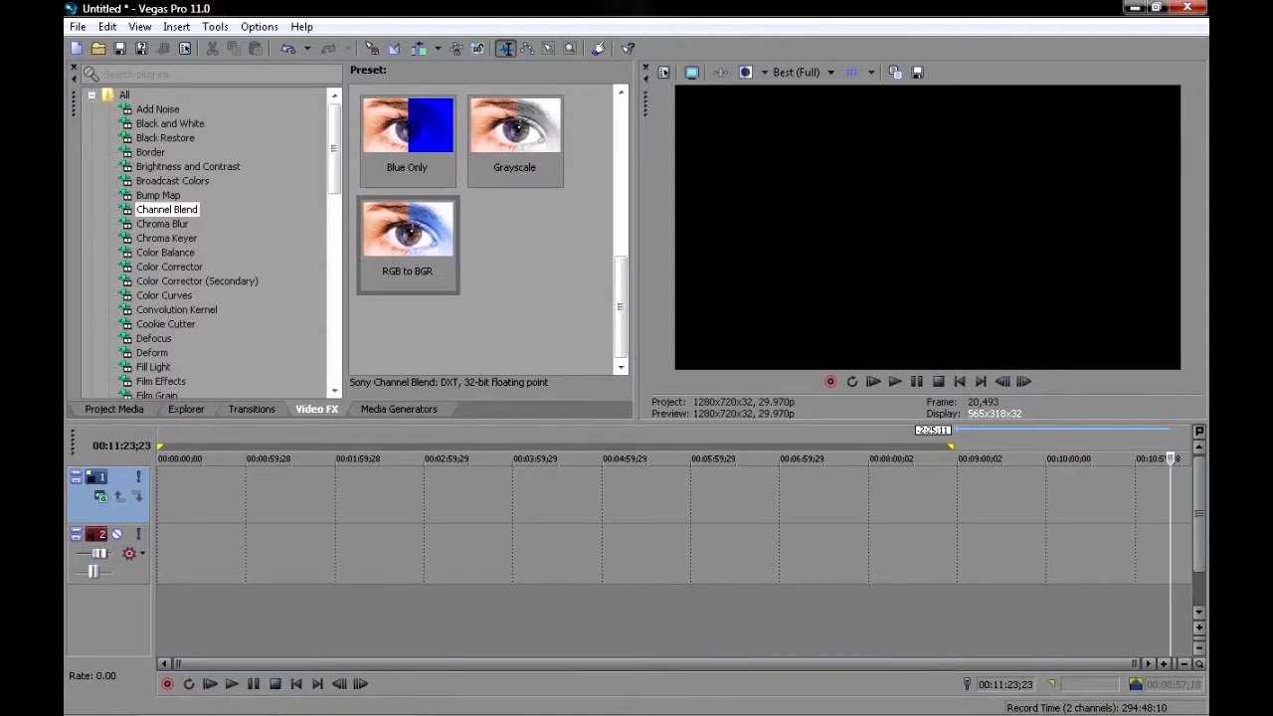
Place the javaw Minecraft recording from Project Media onto the timeline
click(114, 409)
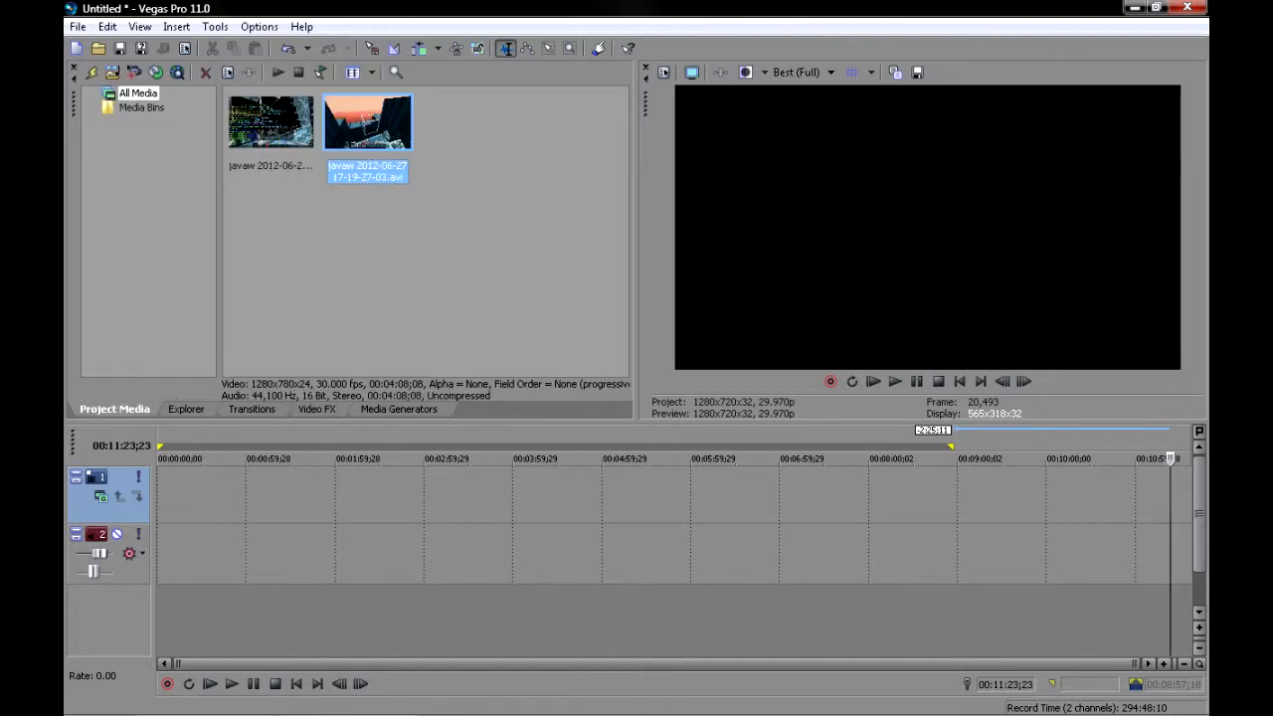
click(270, 122)
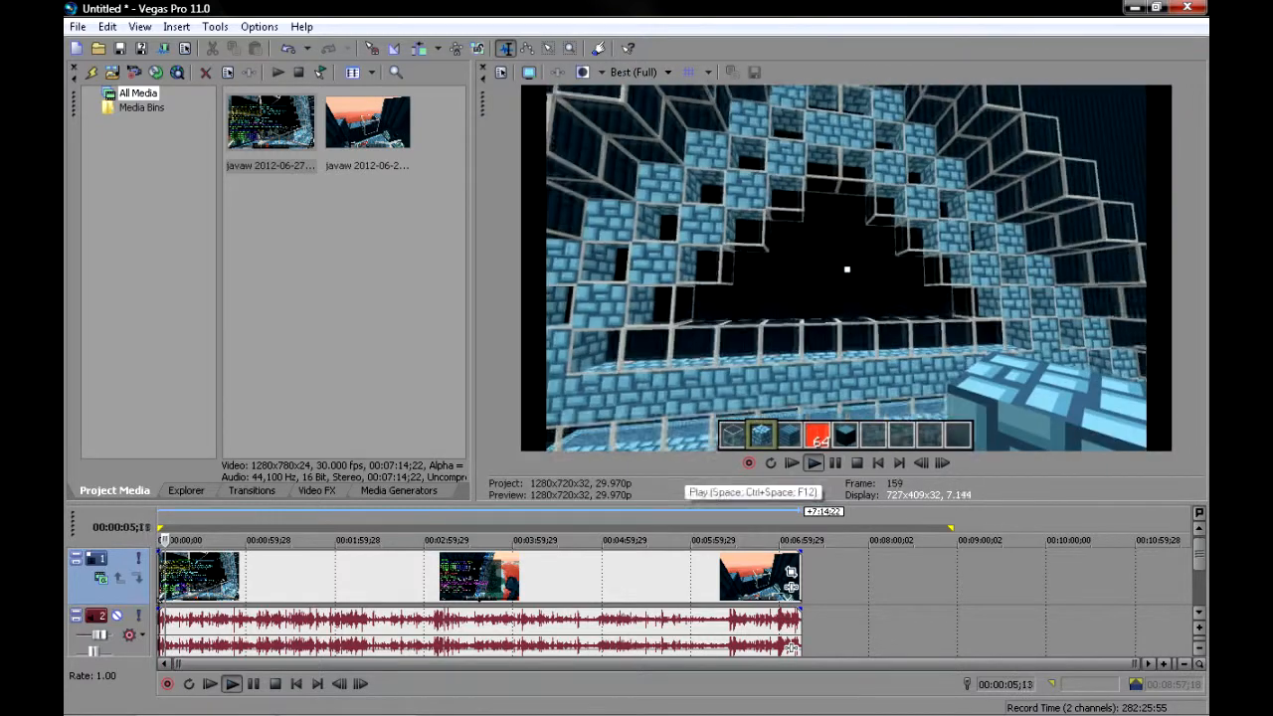
Stop playback and pick the next recording to butt against the first clip's end
click(813, 463)
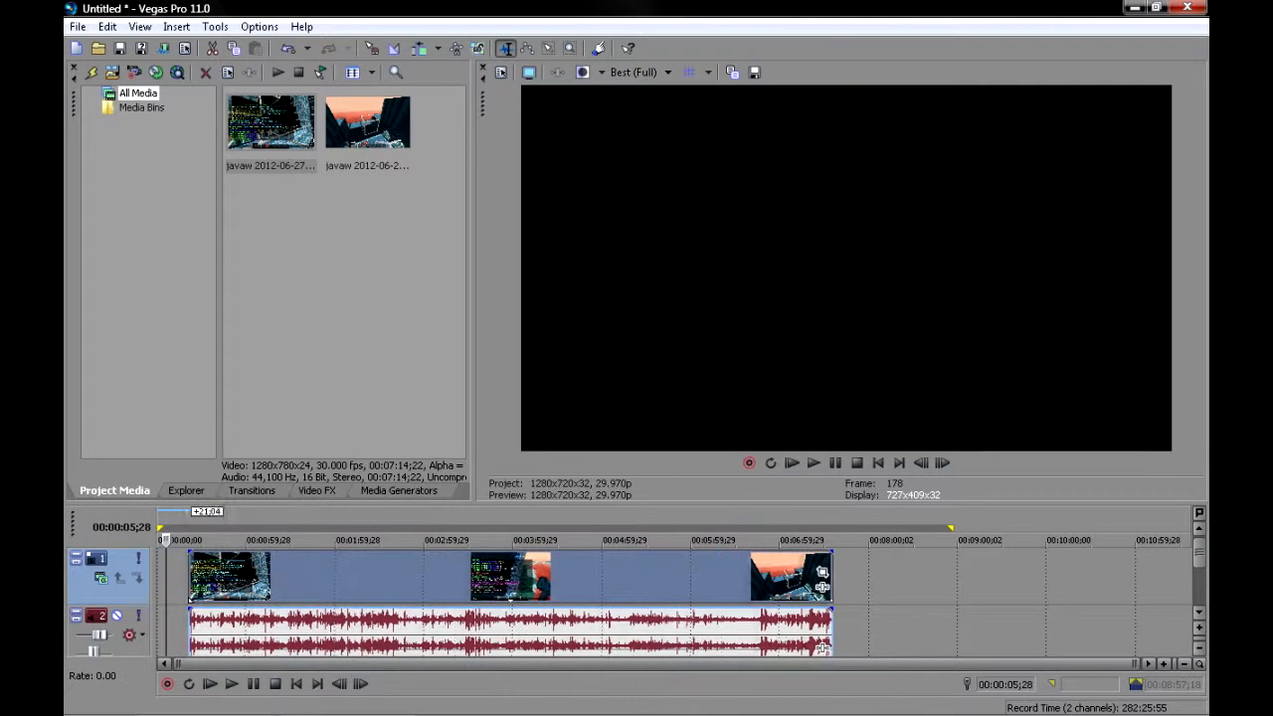
click(367, 121)
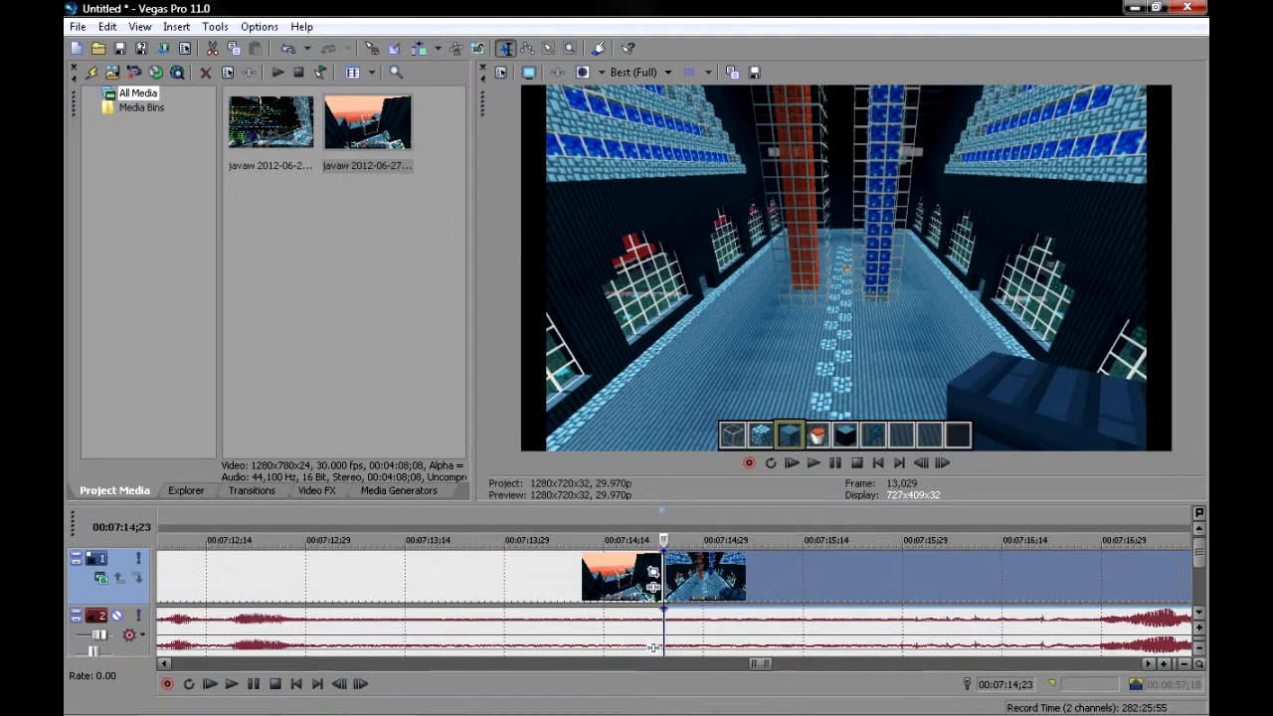
click(76, 26)
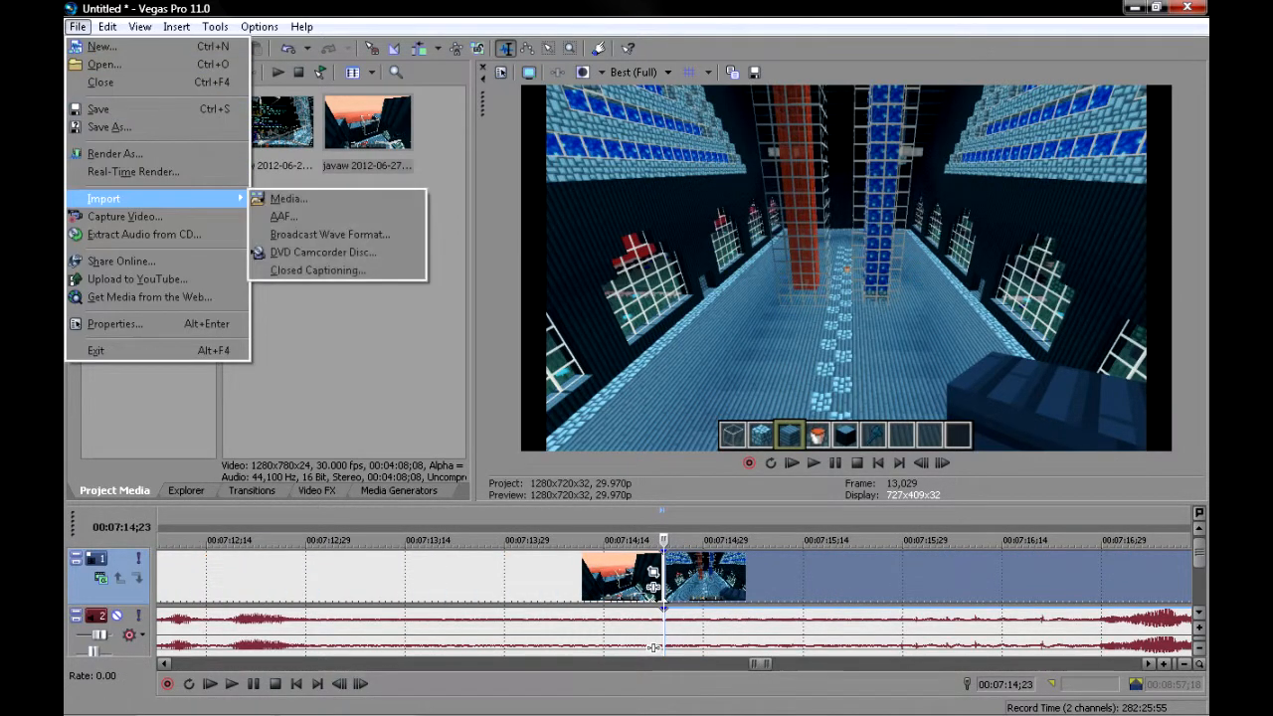
click(288, 198)
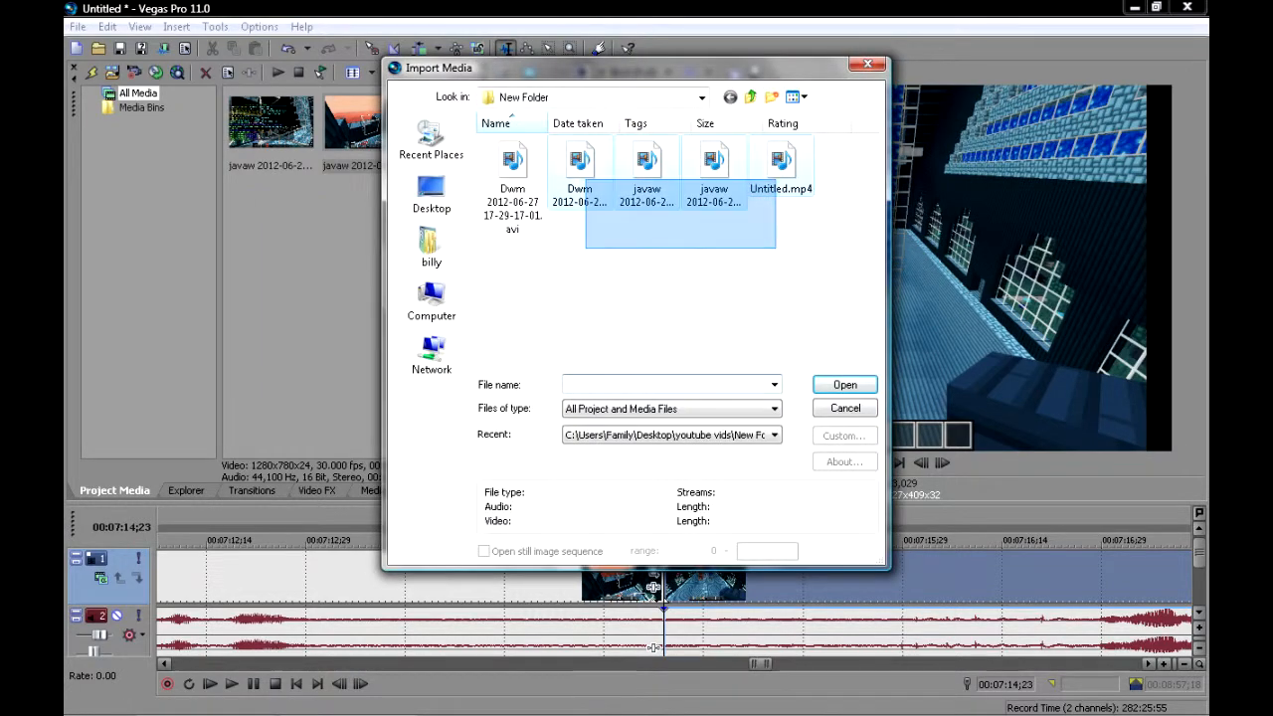
click(511, 169)
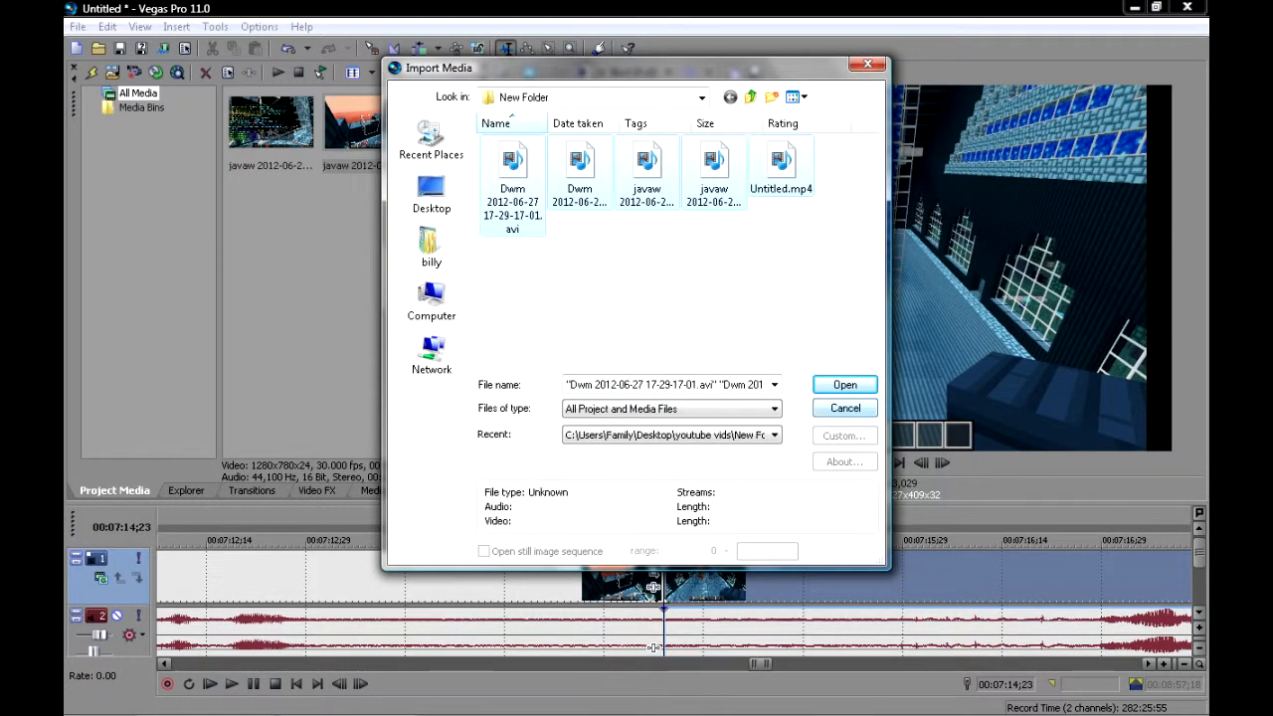
click(844, 384)
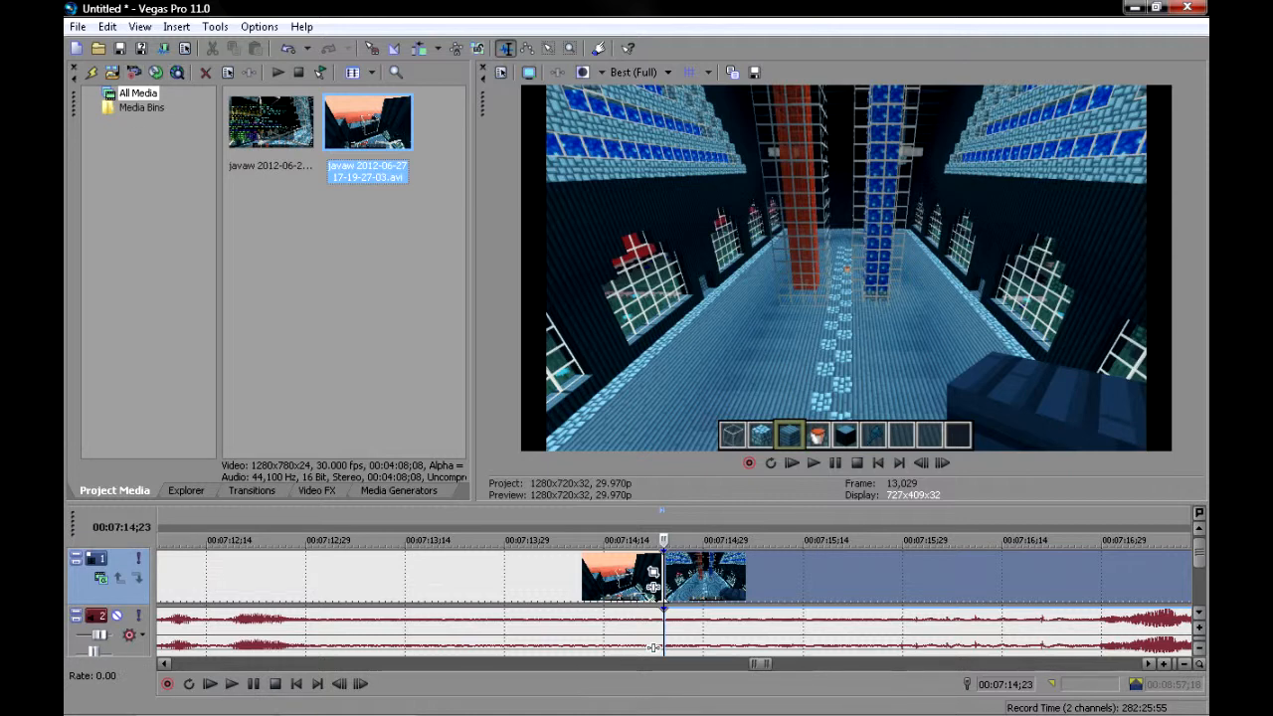
Apply the Channel Blend 'RGB to BGR' Video FX preset to the later clip
click(317, 490)
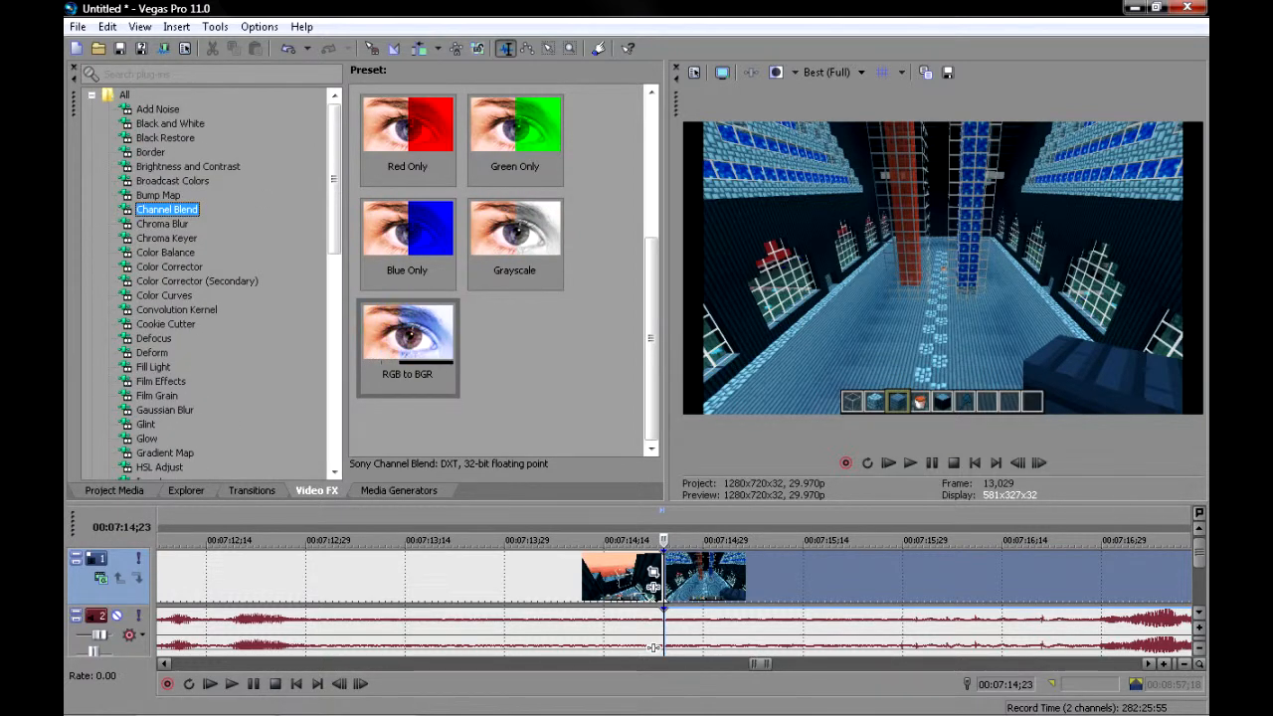
click(406, 338)
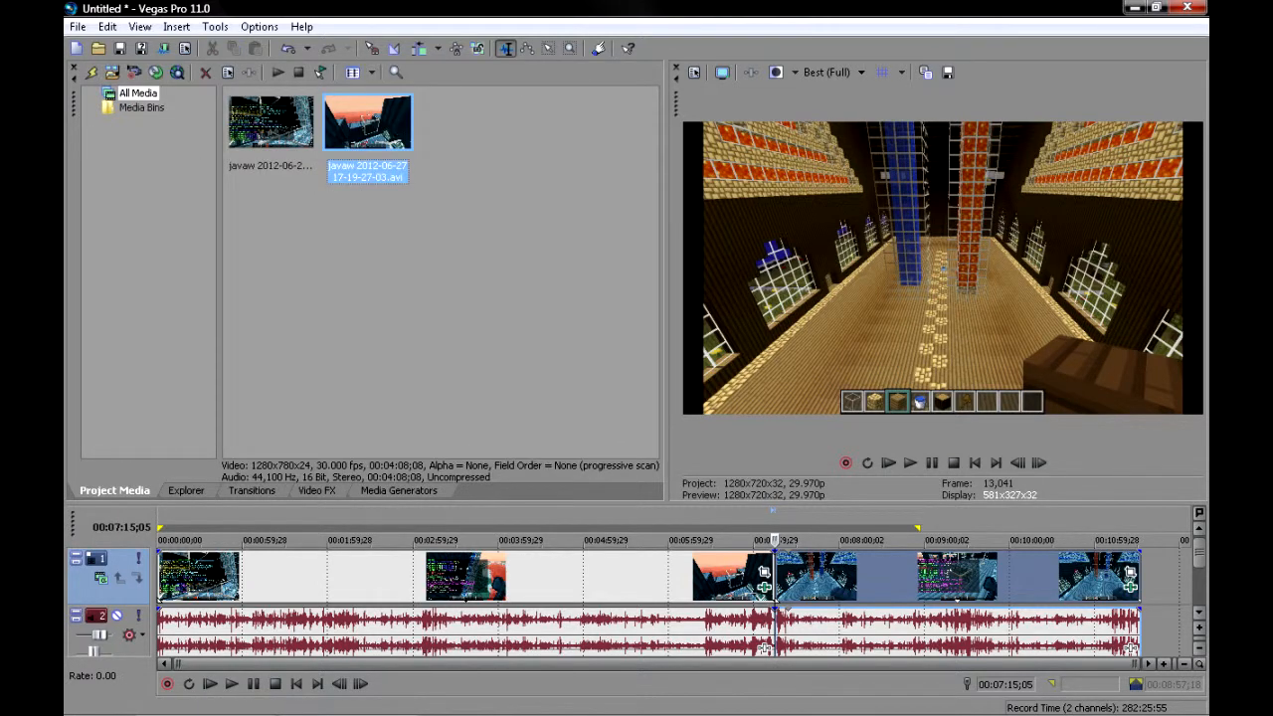
mouse_move(97, 76)
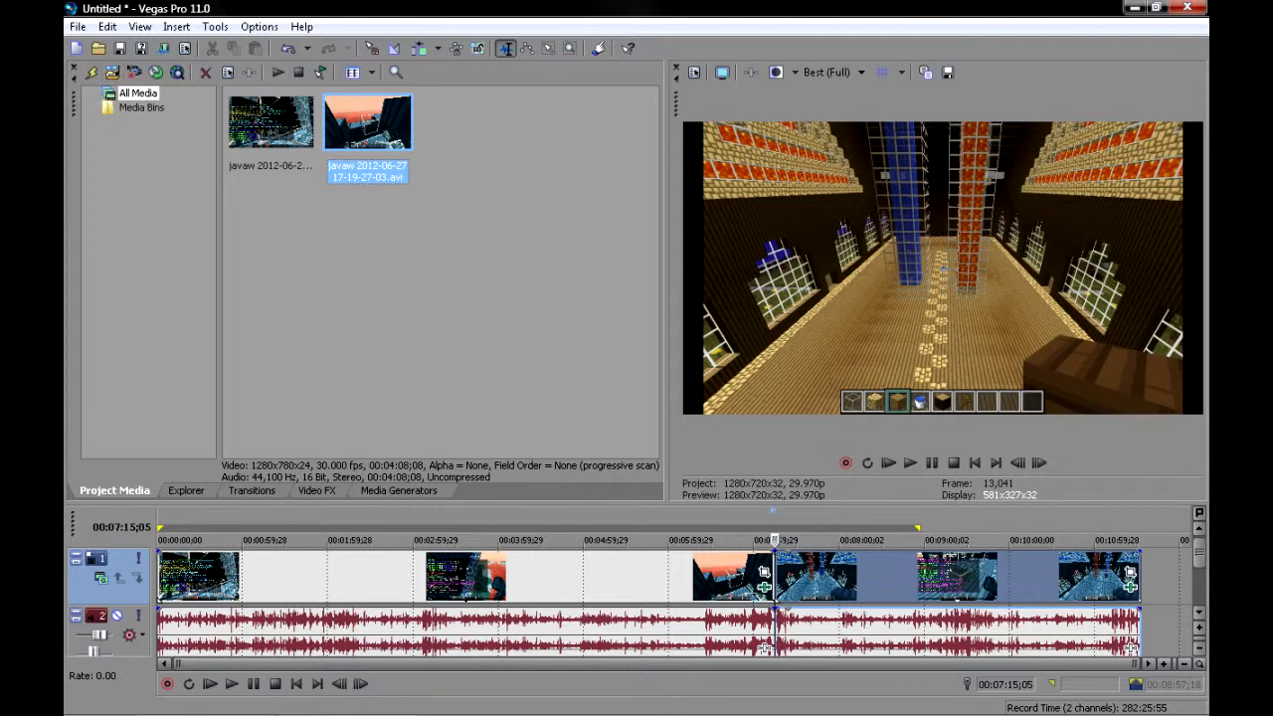
click(78, 26)
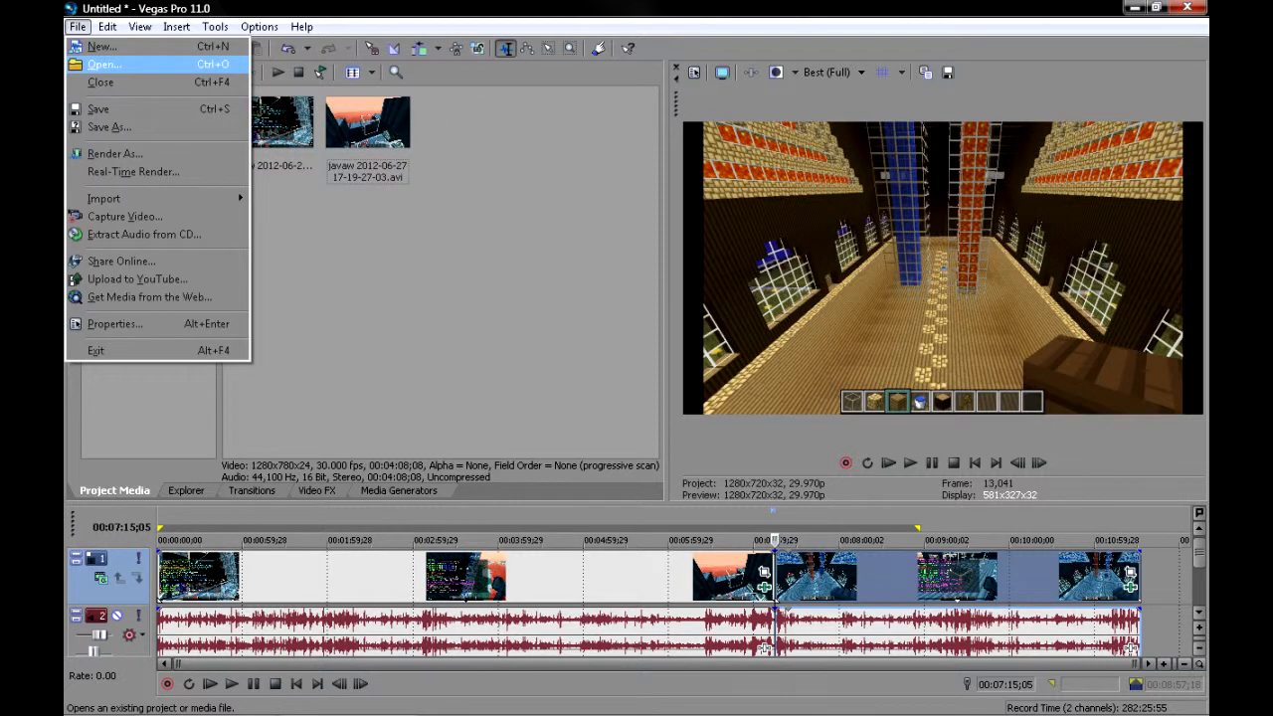
mouse_move(103, 198)
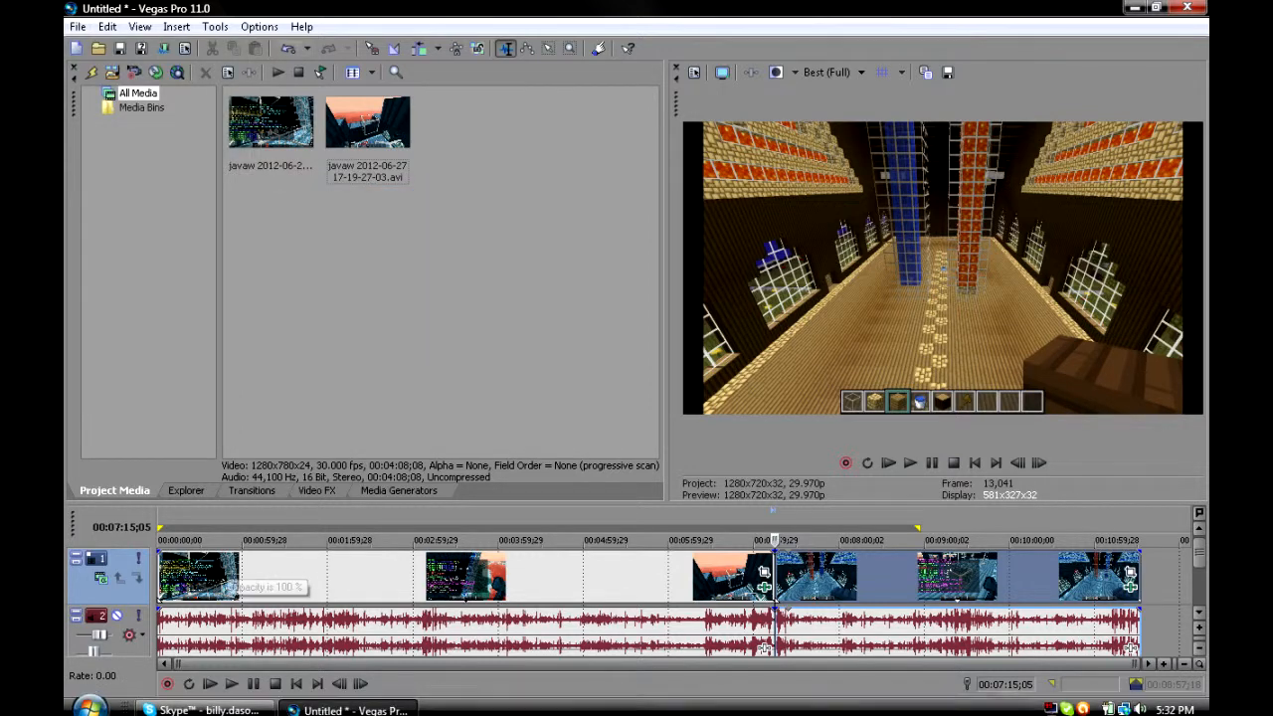
click(316, 490)
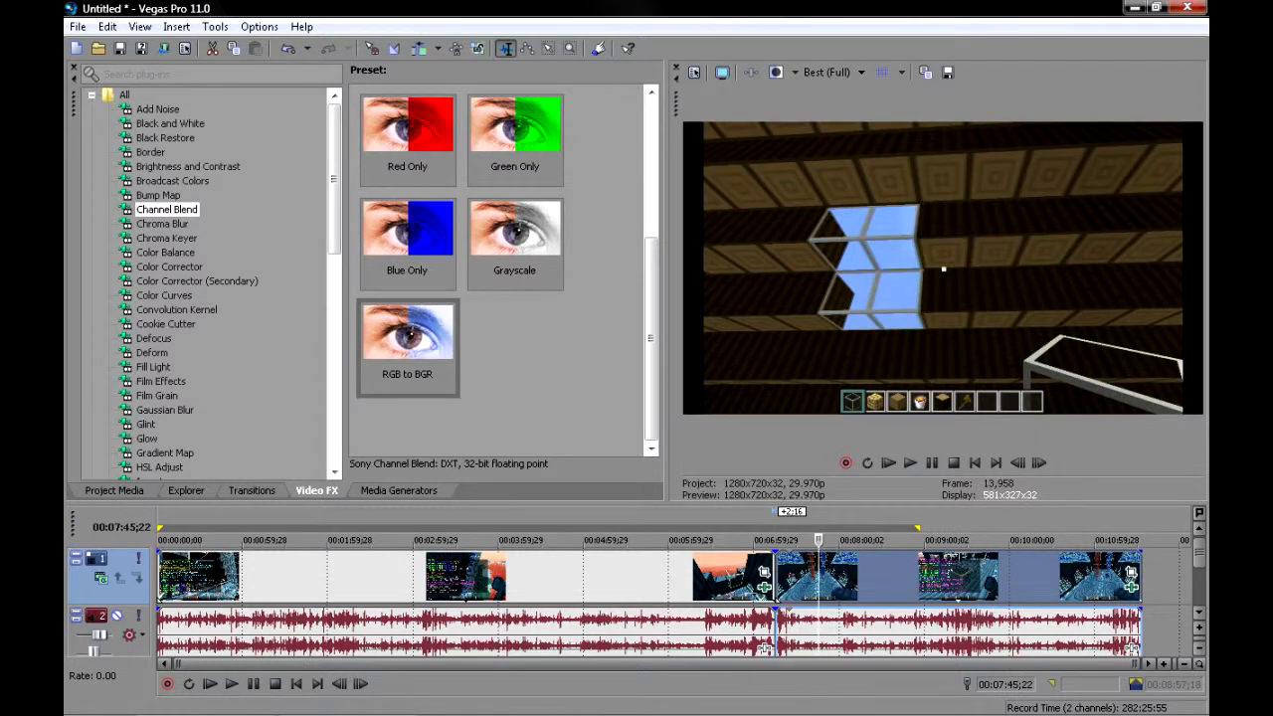
Open the later clip's event options to reach Switches > Disable Resample
right_click(845, 576)
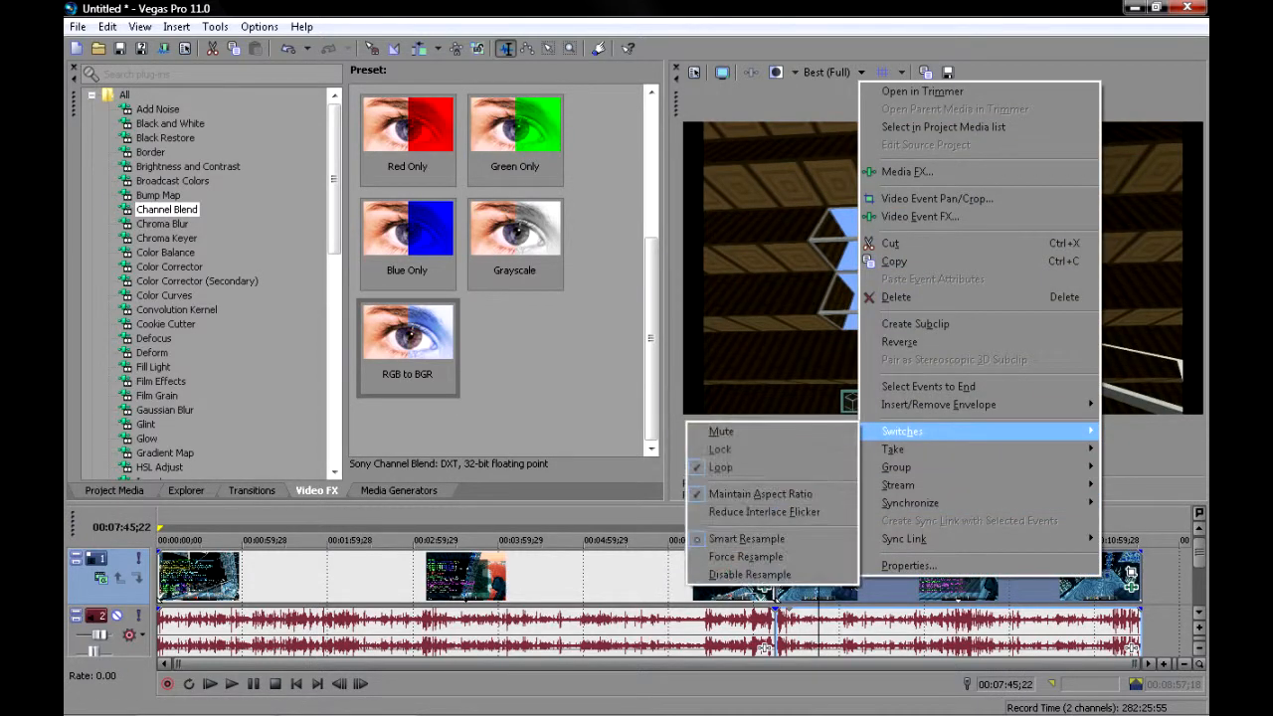